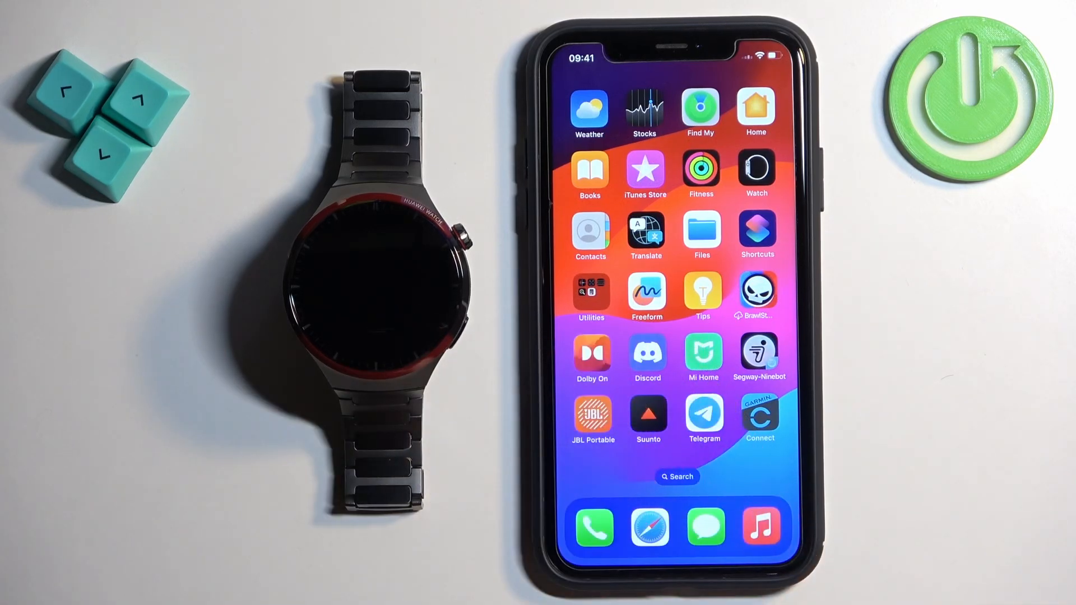
Swipe across the home screen pages to reach and launch the Settings app
{"action": "scroll", "scroll_direction": "left", "scroll_amount": 3}
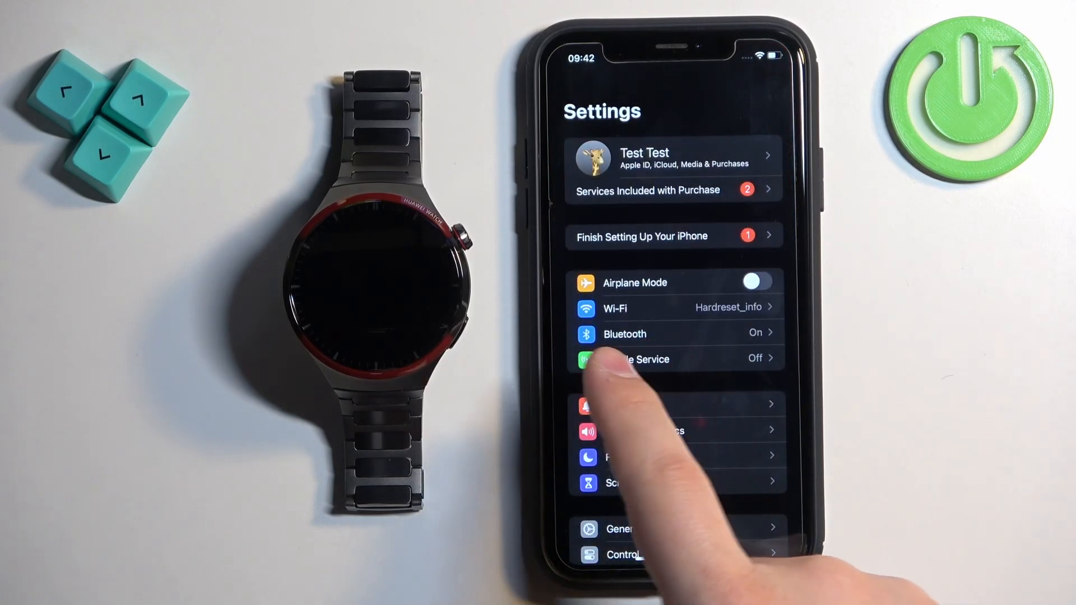
Confirm HUAWEI WATCH 4 Pro shows Connected under Bluetooth, then return to the home screen
{"action": "left_click", "coordinate": [624, 333]}
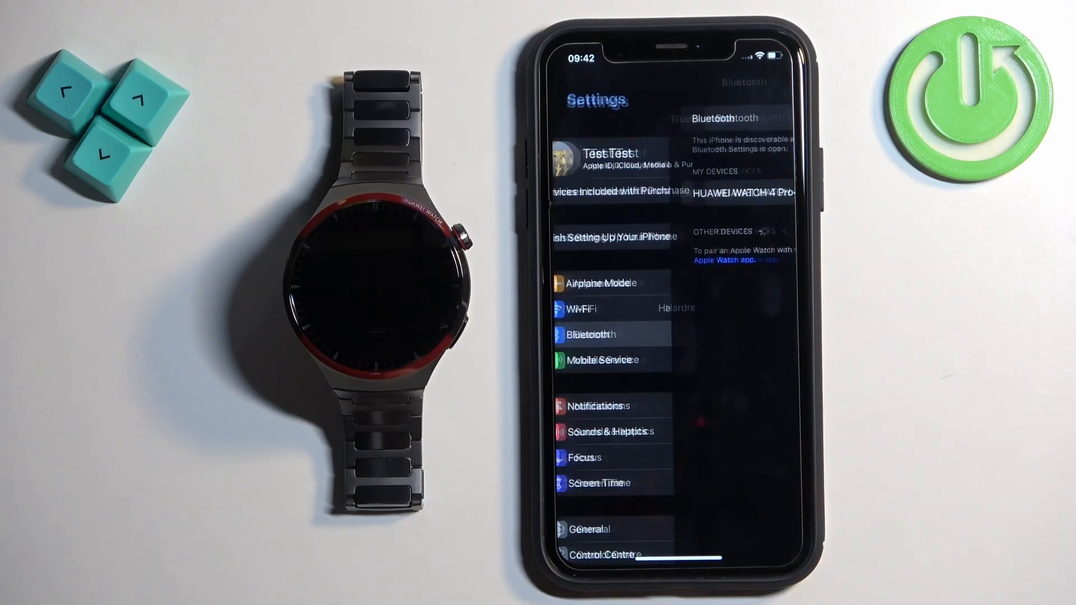
{"action": "left_click", "coordinate": [588, 334]}
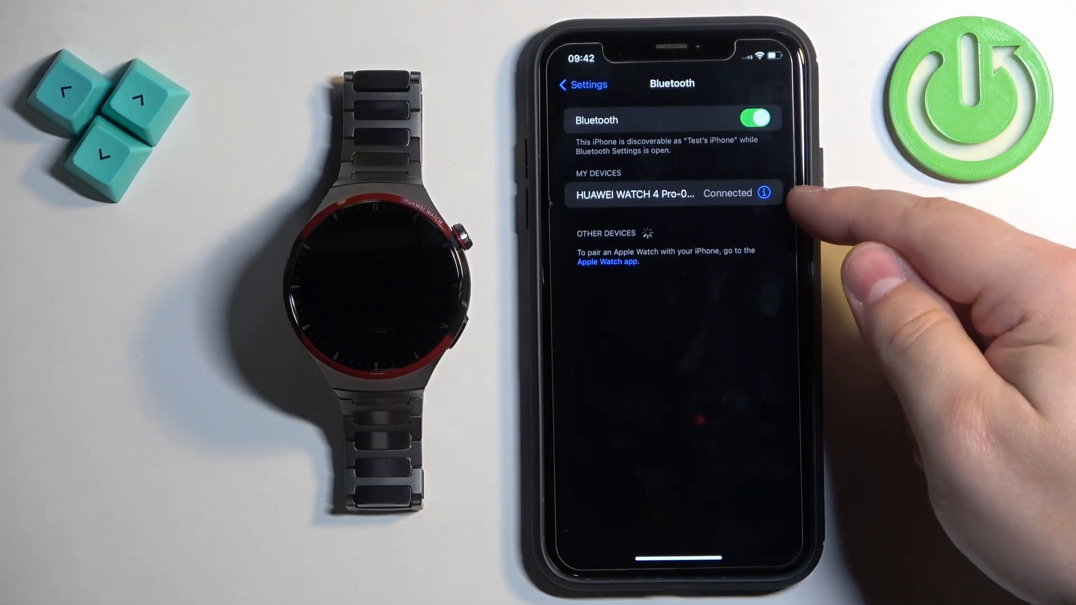
{"action": "left_click", "coordinate": [767, 192]}
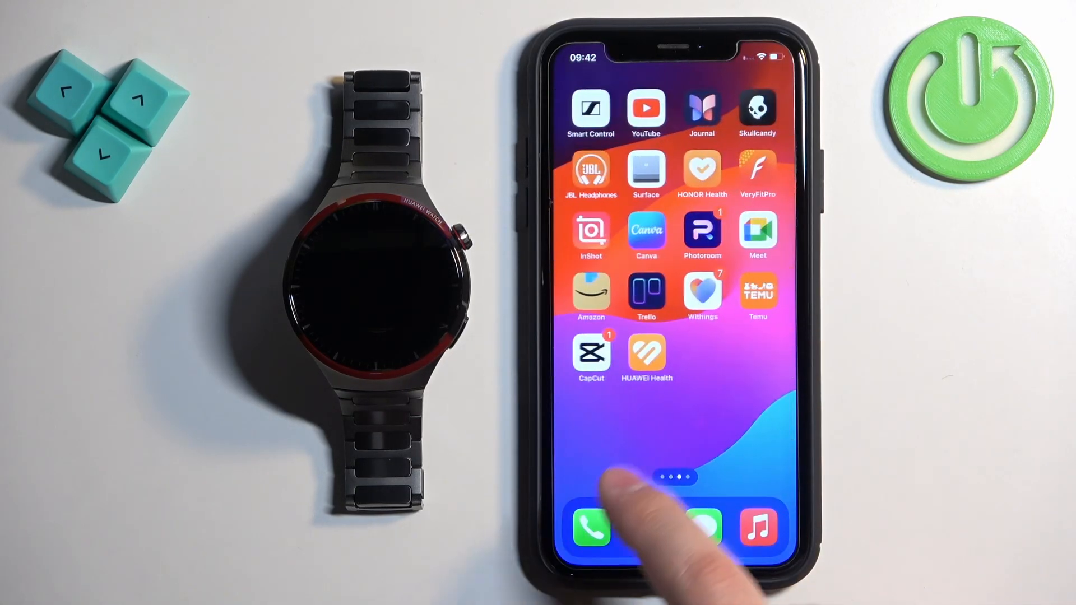
Launch HUAWEI Health, dismiss the calendar access prompt, and open the WATCH 4 Pro device page
{"action": "left_click", "coordinate": [645, 358]}
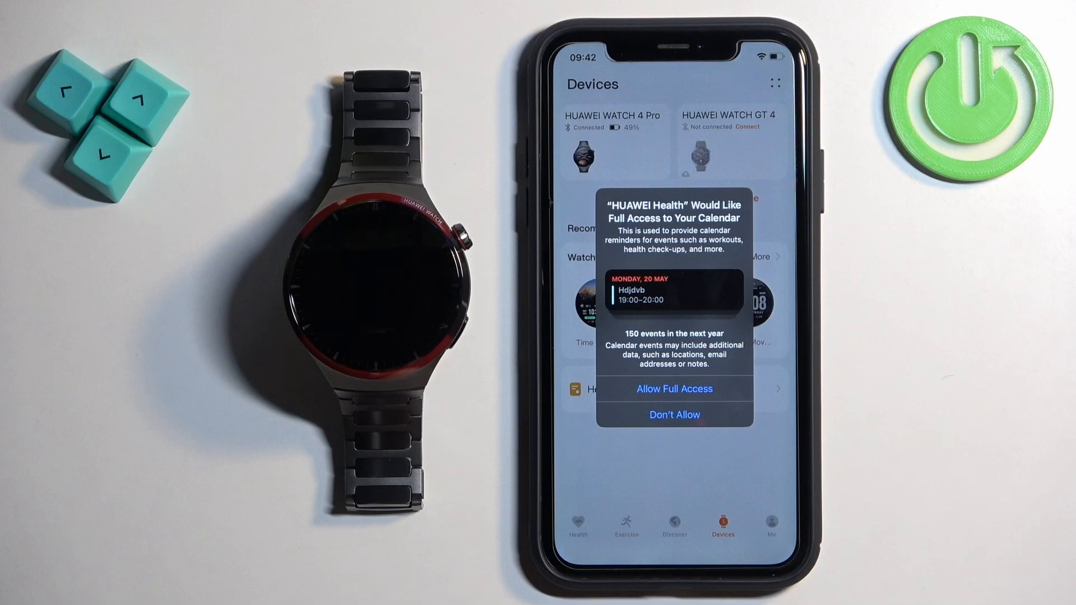
{"action": "left_click", "coordinate": [673, 415]}
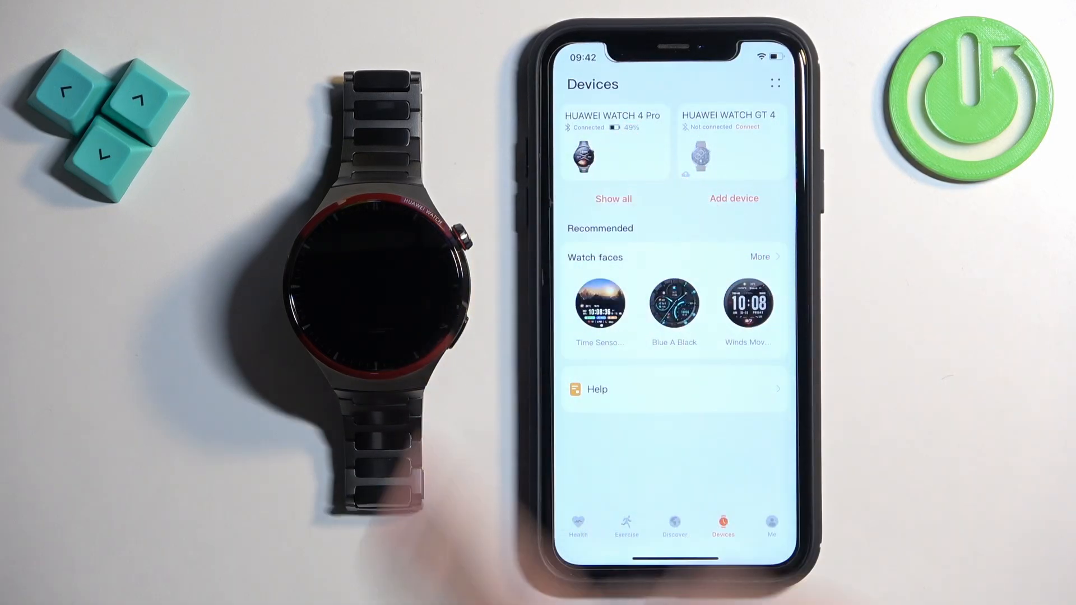
{"action": "left_click", "coordinate": [584, 154]}
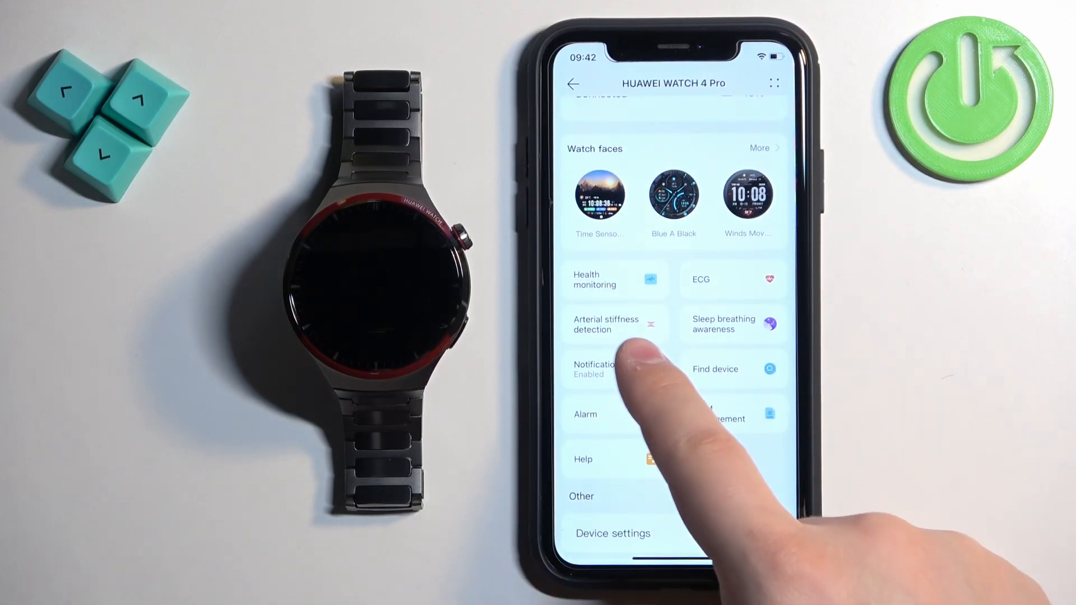
Allow location access while using the app and switch on notification forwarding to the watch
{"action": "left_click", "coordinate": [594, 368]}
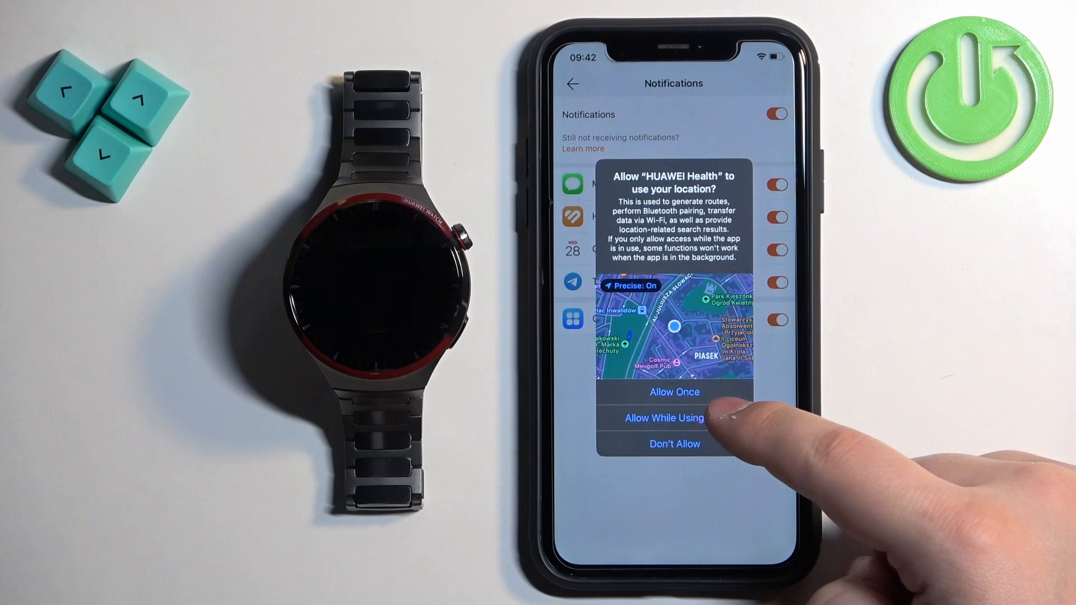
{"action": "left_click", "coordinate": [663, 418]}
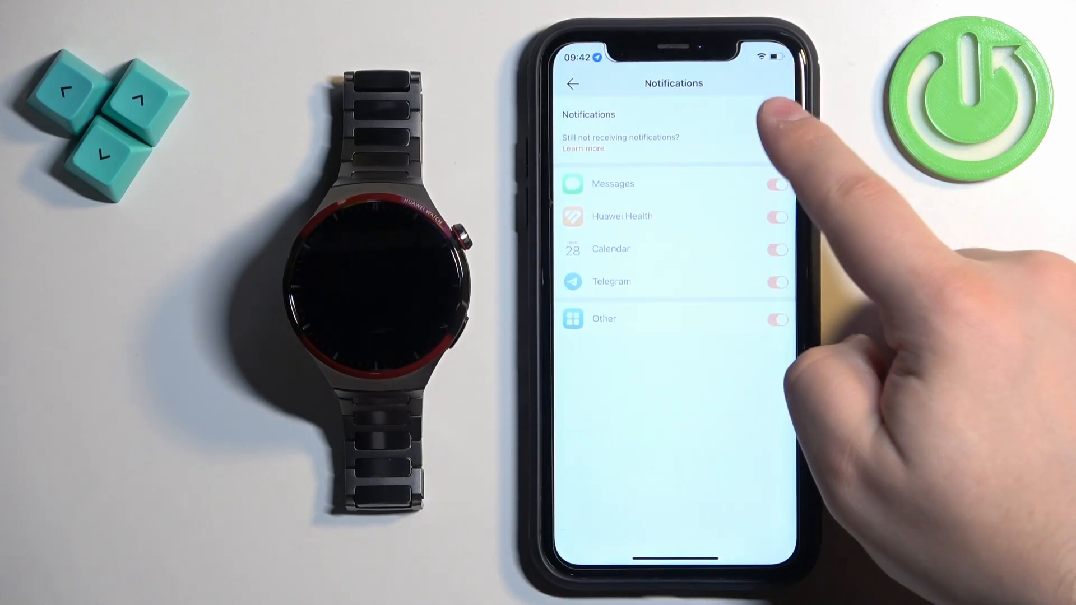
{"action": "left_click", "coordinate": [776, 113]}
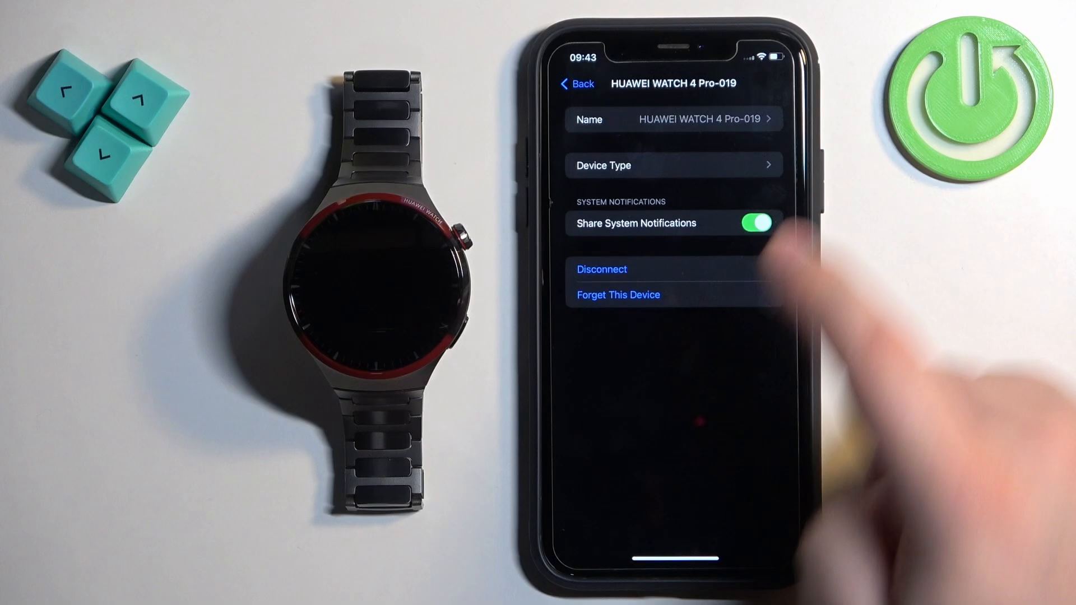
Back out from the watch's Bluetooth details to the main Settings list and leave Settings
{"action": "left_click", "coordinate": [576, 83]}
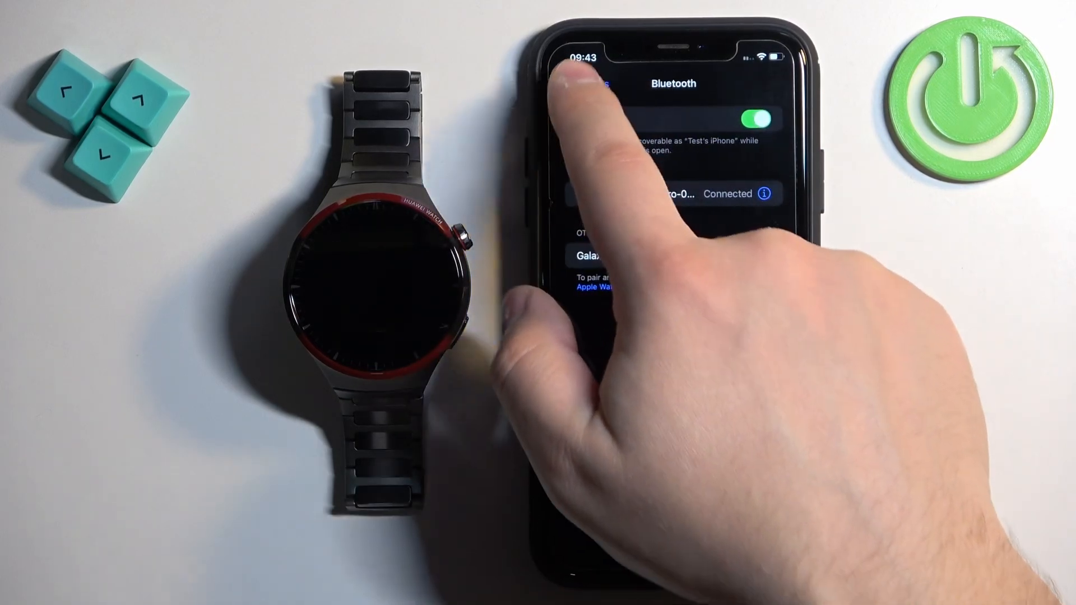
{"action": "left_click", "coordinate": [586, 82]}
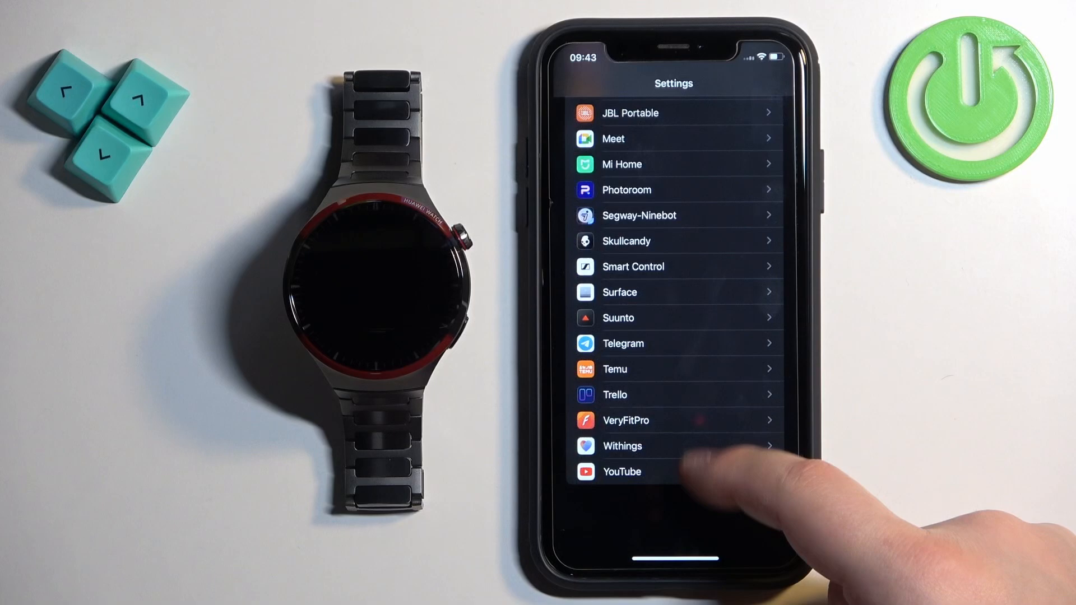
{"action": "scroll", "scroll_direction": "down", "scroll_amount": 3}
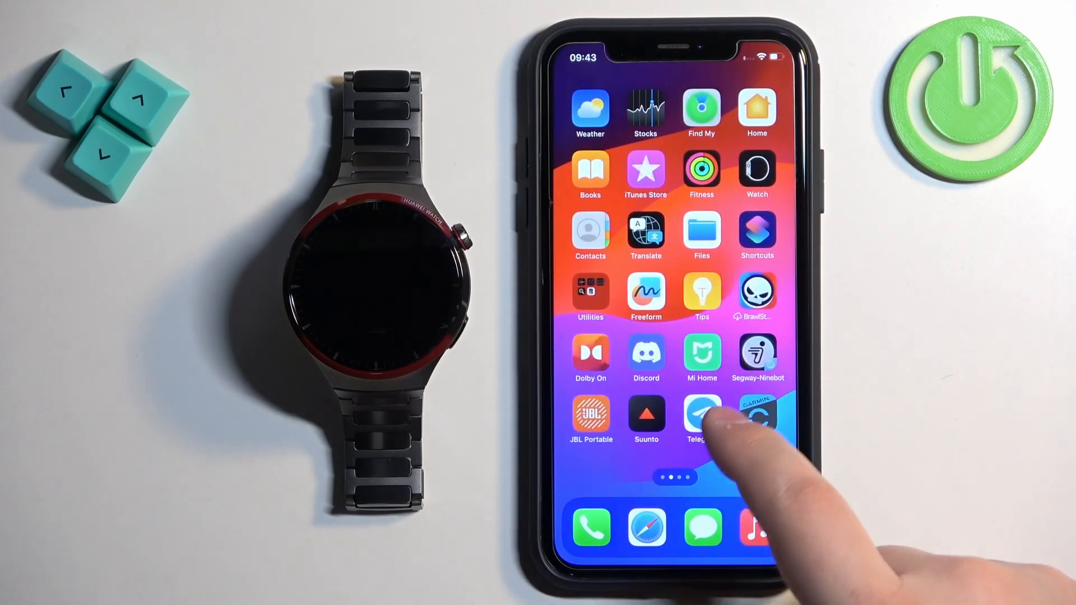
Reopen HUAWEI Health and switch to the Devices tab showing the WATCH 4 Pro connecting
{"action": "scroll", "scroll_direction": "left", "scroll_amount": 3}
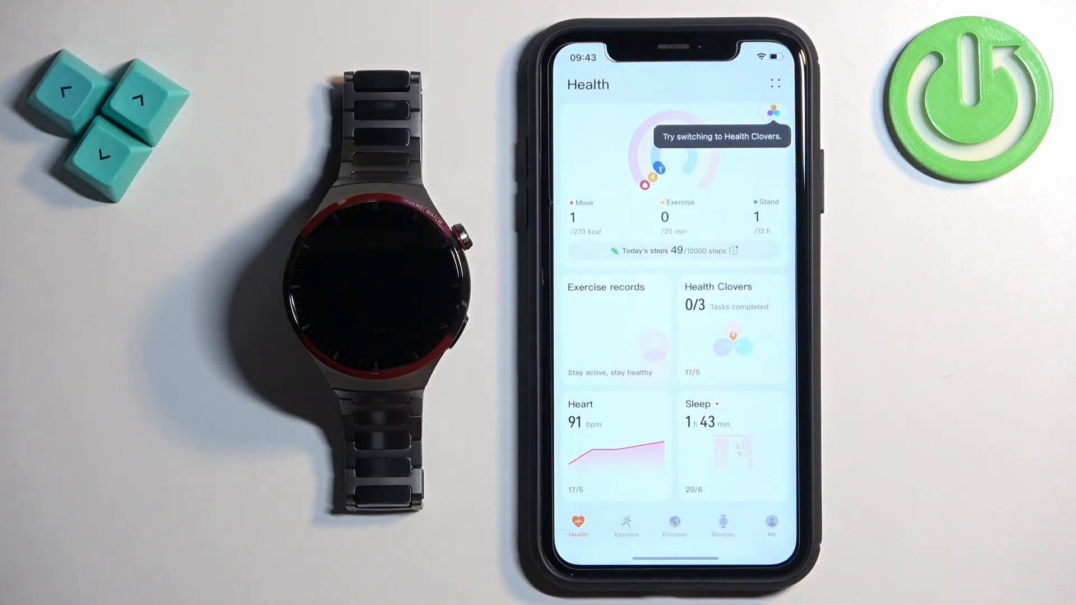
{"action": "left_click", "coordinate": [722, 527]}
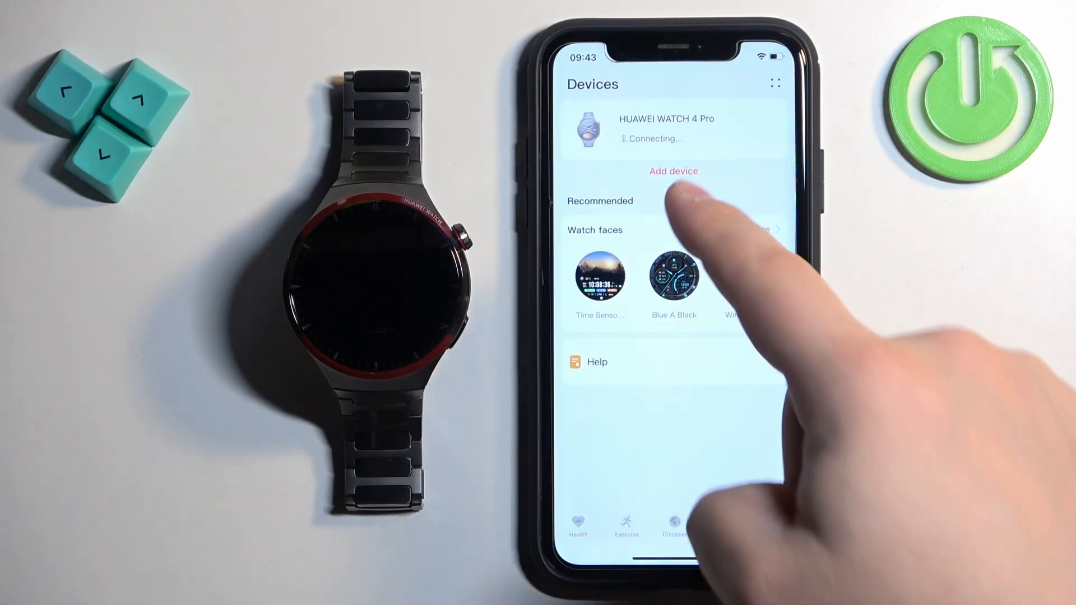